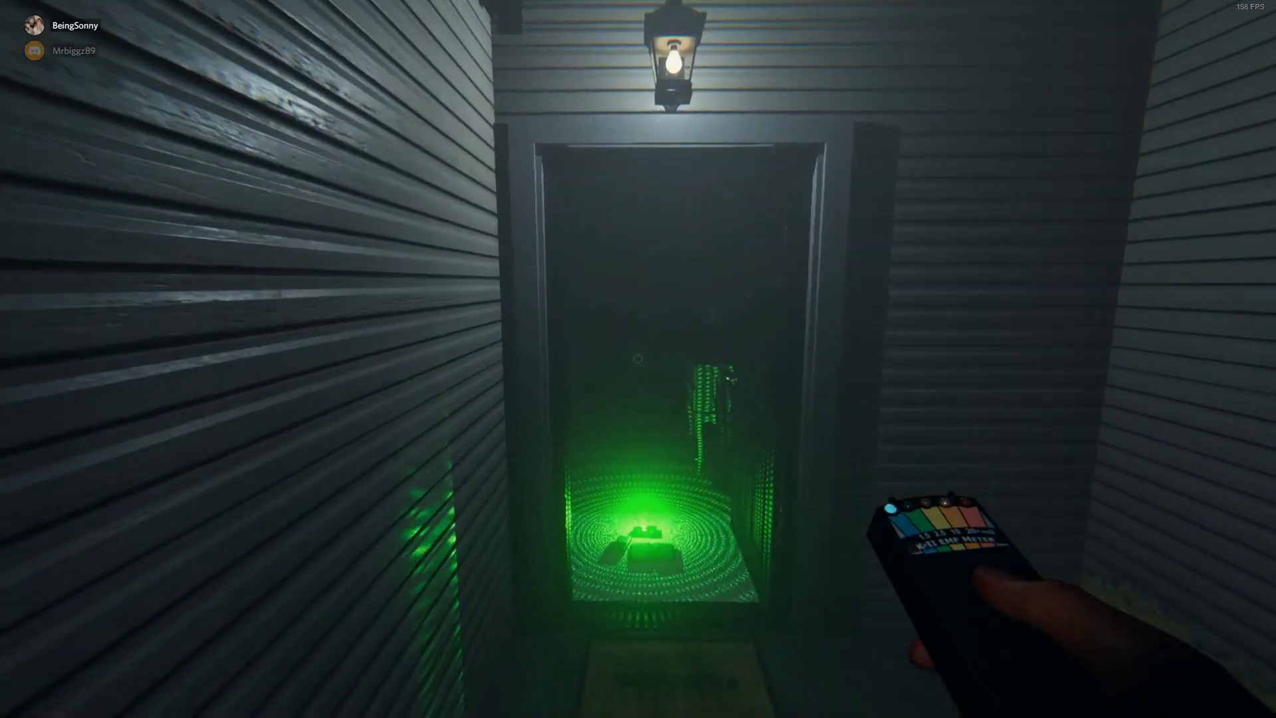
mouse_move(638, 358)
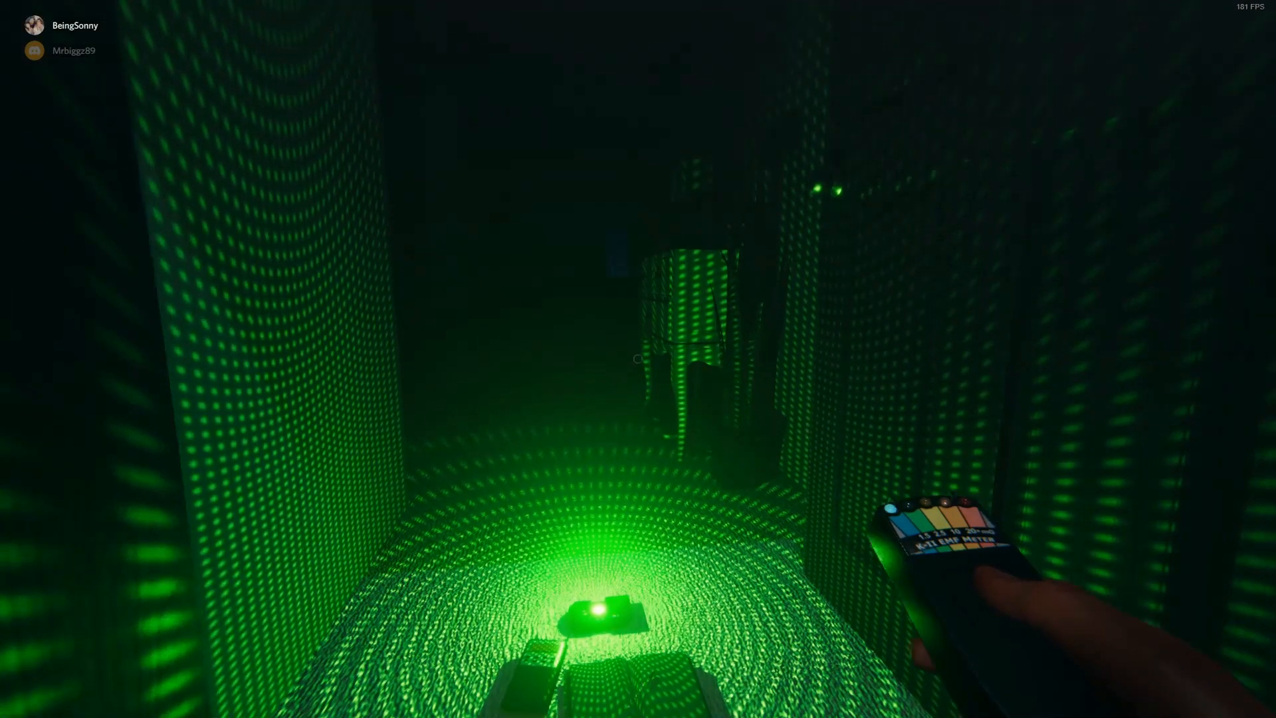
mouse_move(638, 359)
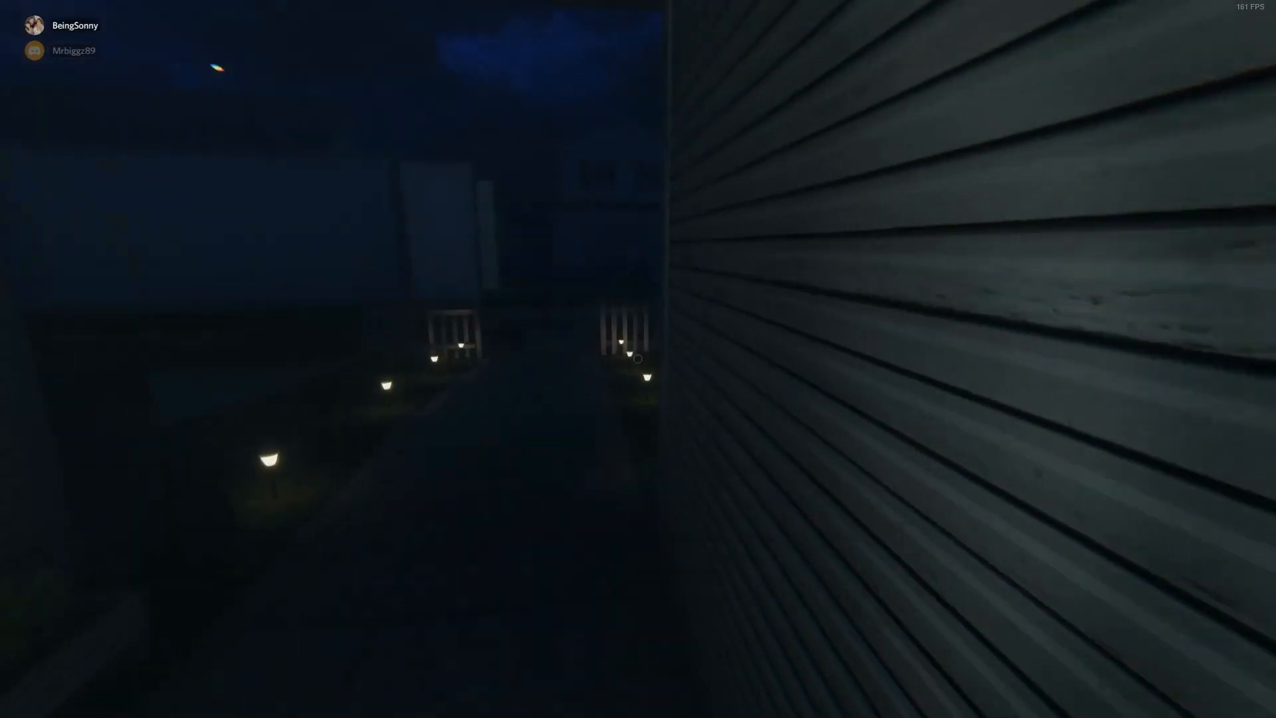
mouse_move(639, 359)
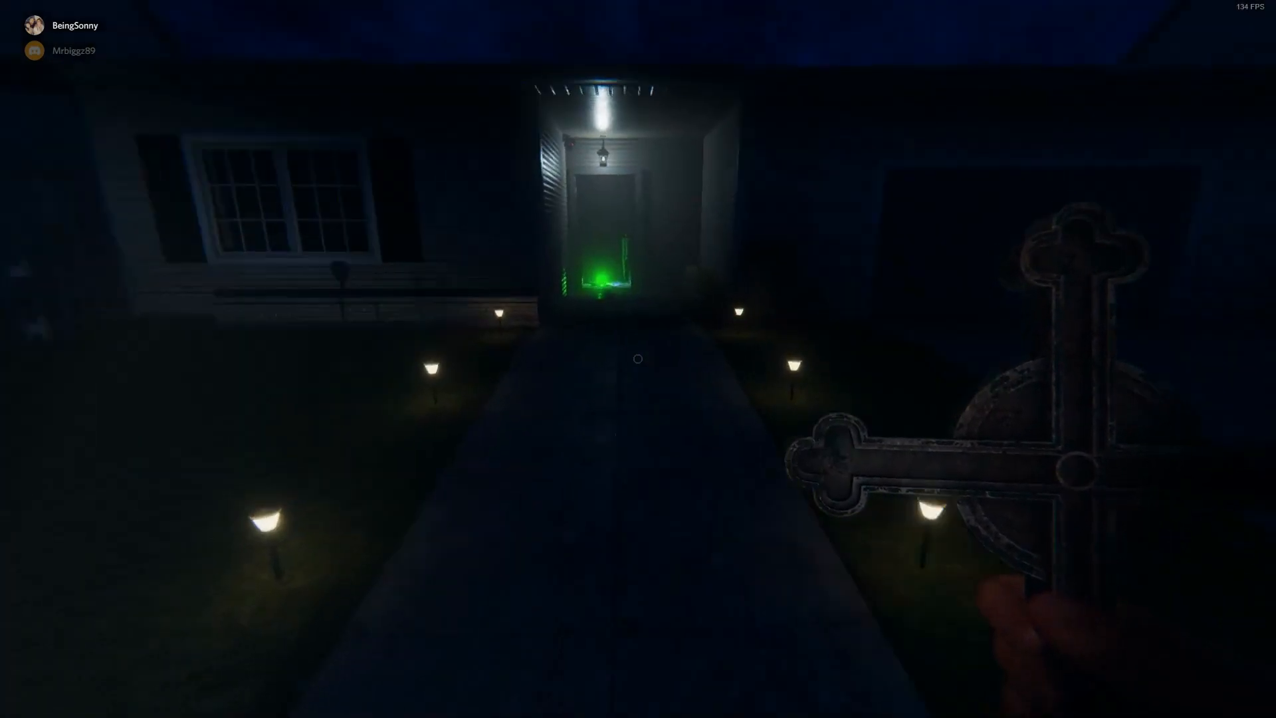
mouse_move(638, 359)
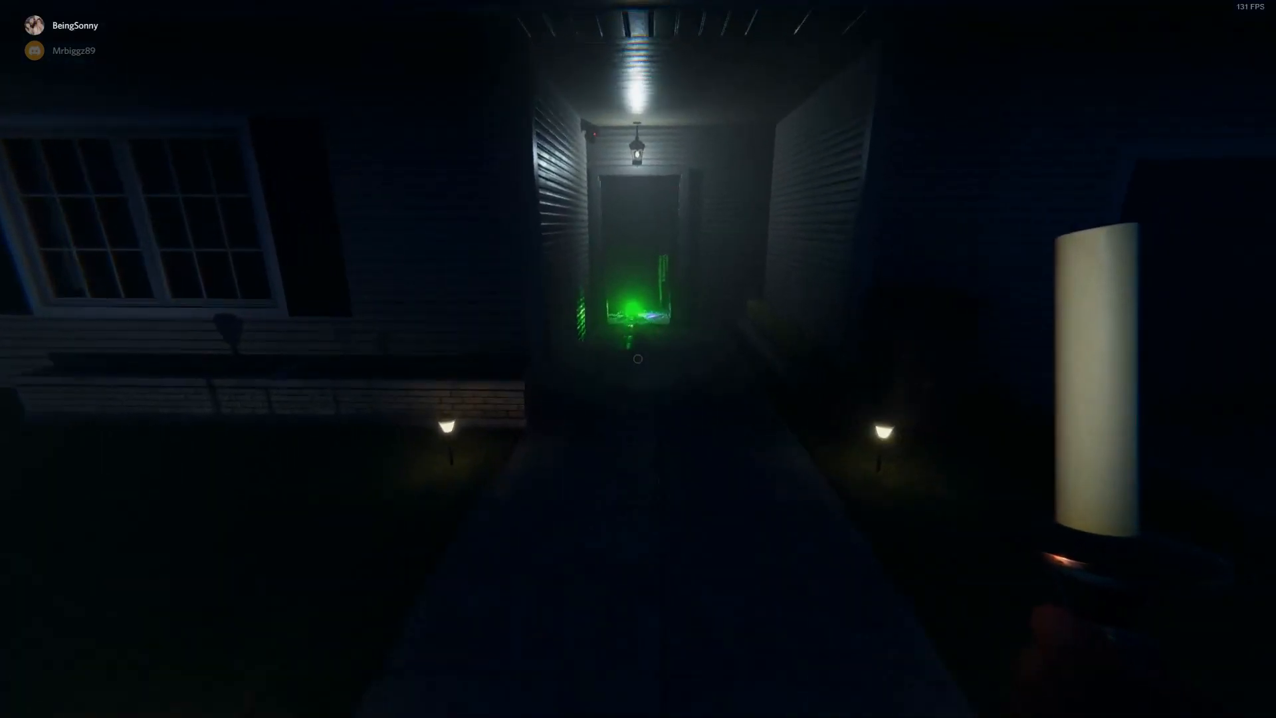
mouse_move(638, 359)
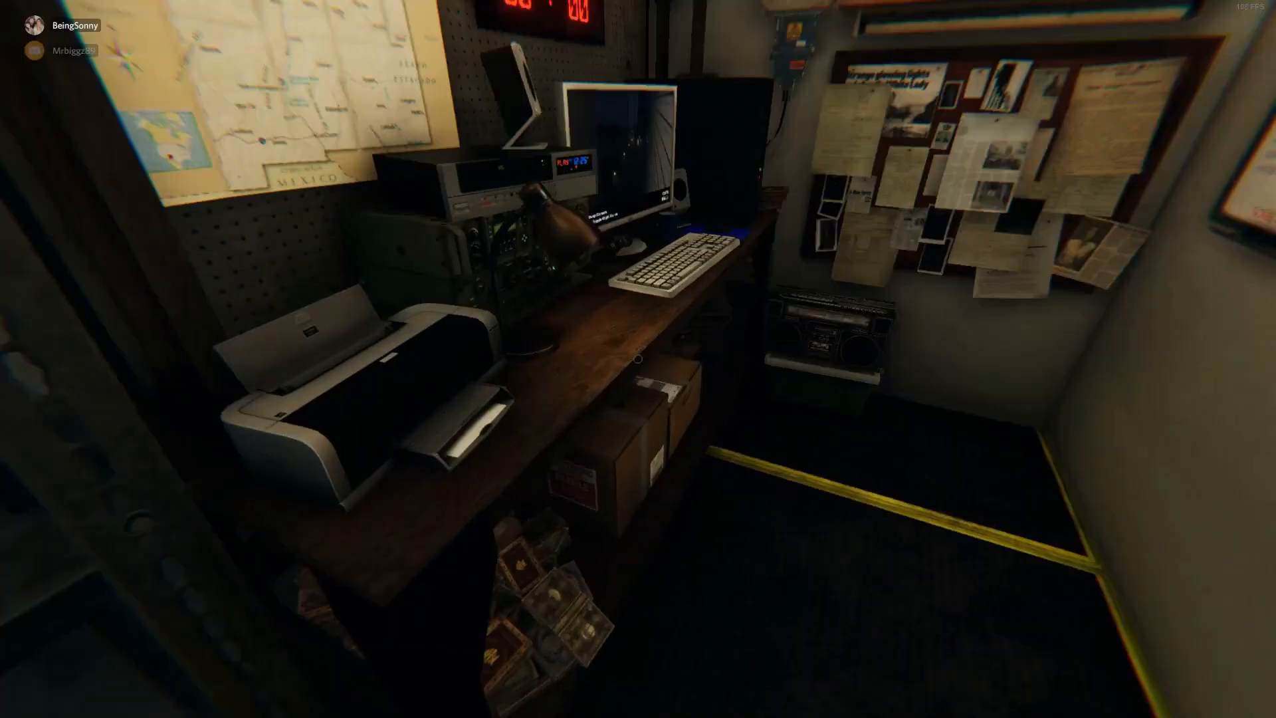
mouse_move(638, 359)
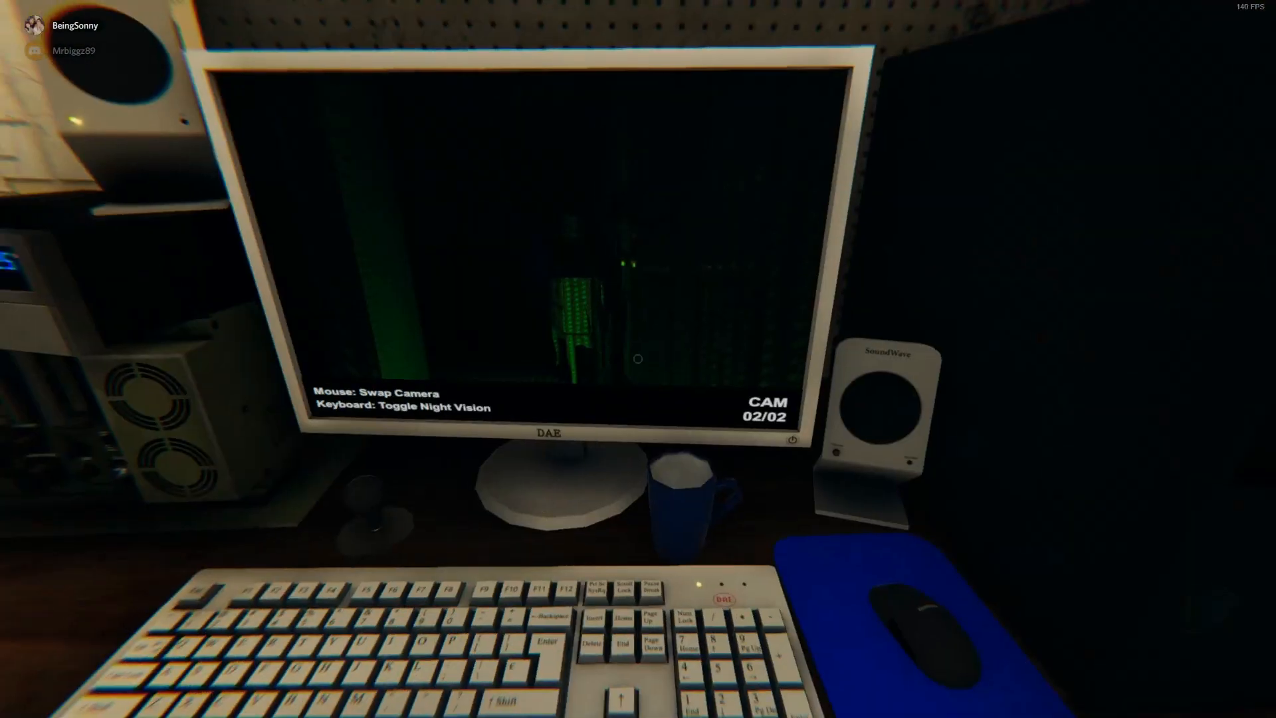
mouse_move(638, 357)
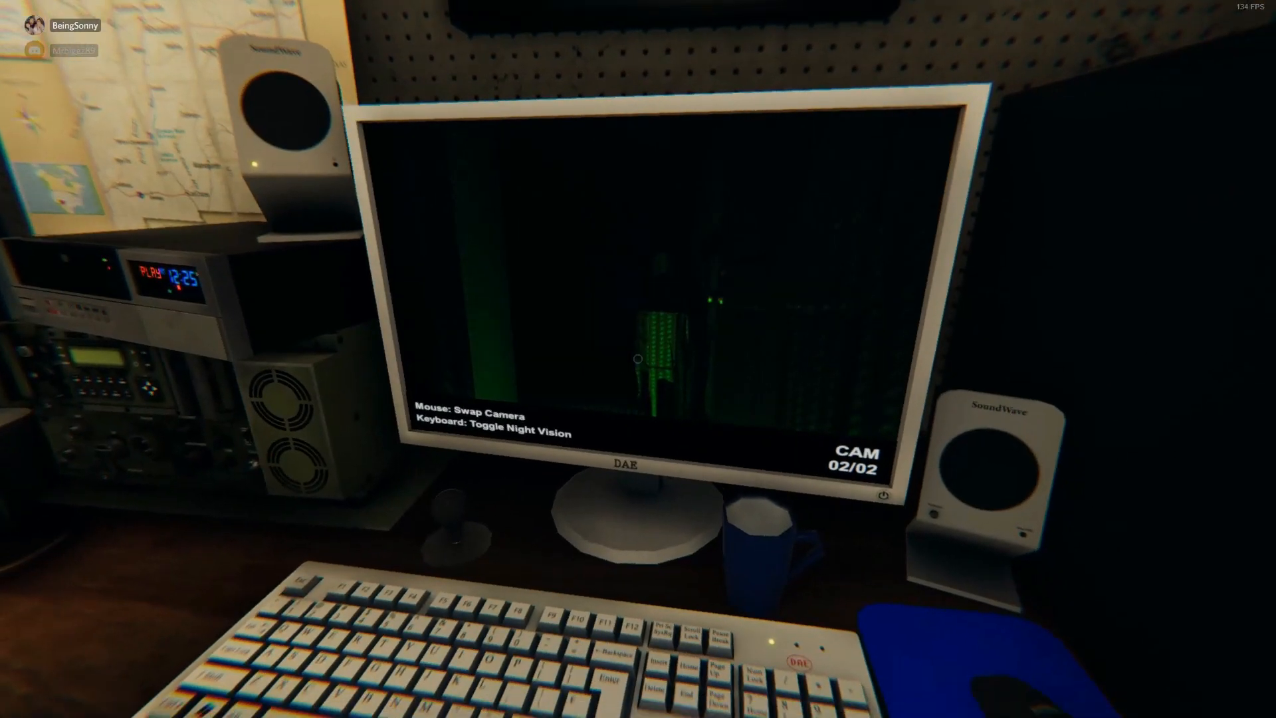